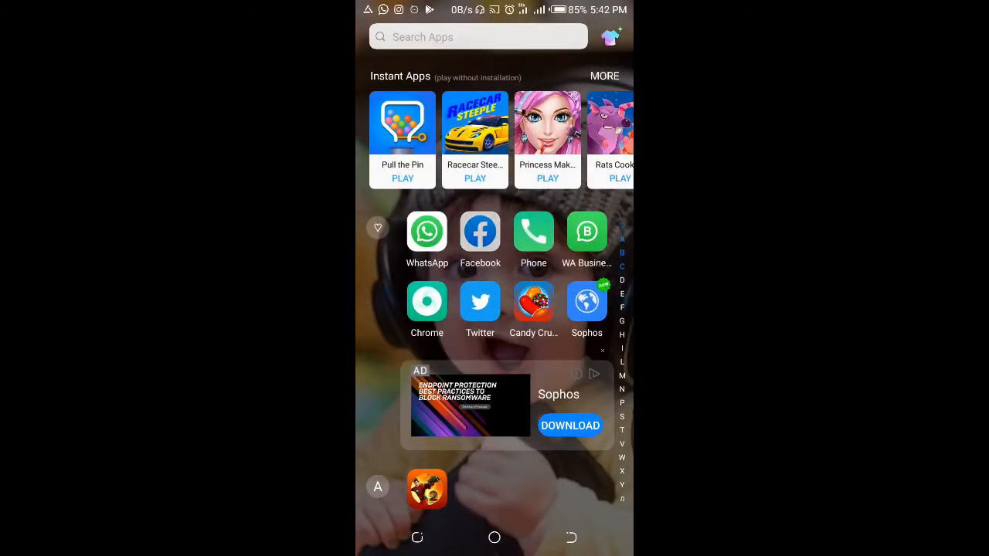
Step: Launch Facebook from the home screen and go to the Groups tab
left_click(480, 232)
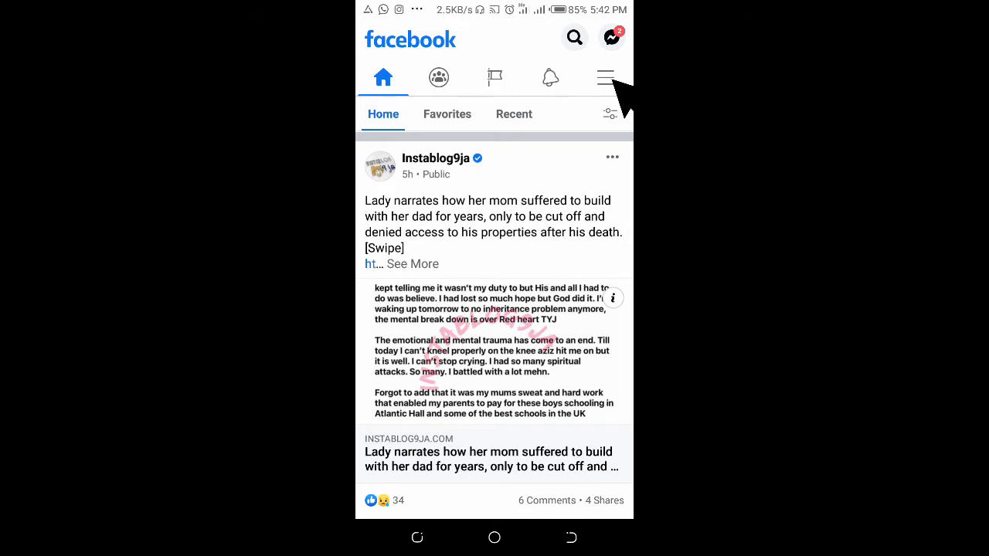
left_click(605, 76)
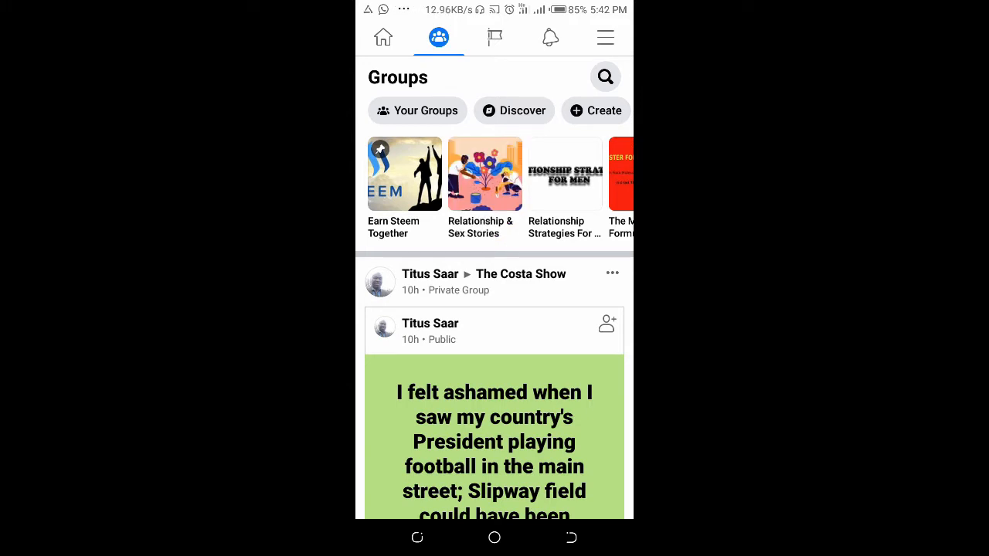
Step: Open the Relationship & Sex Stories group's Admin Tools panel and scroll through it
left_click(485, 173)
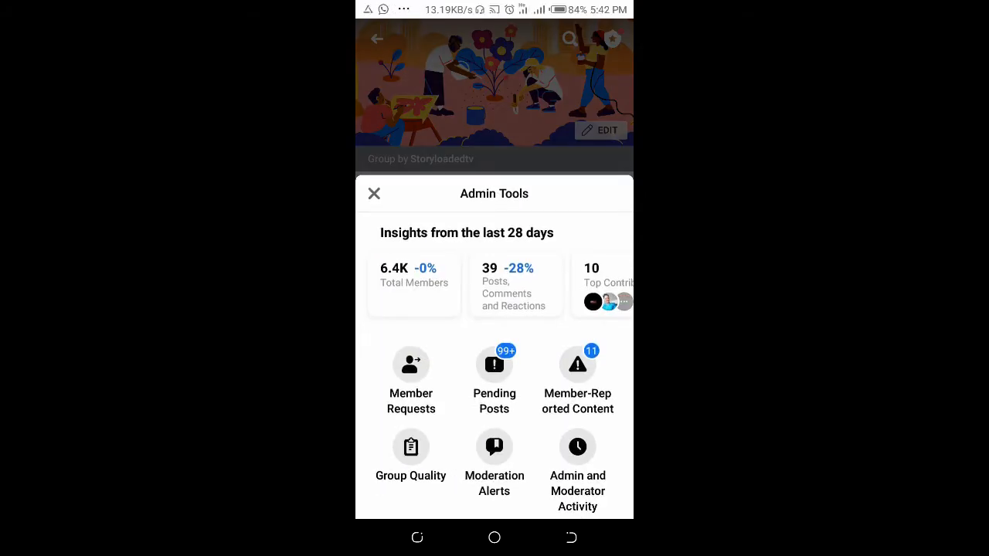
scroll("up", 3)
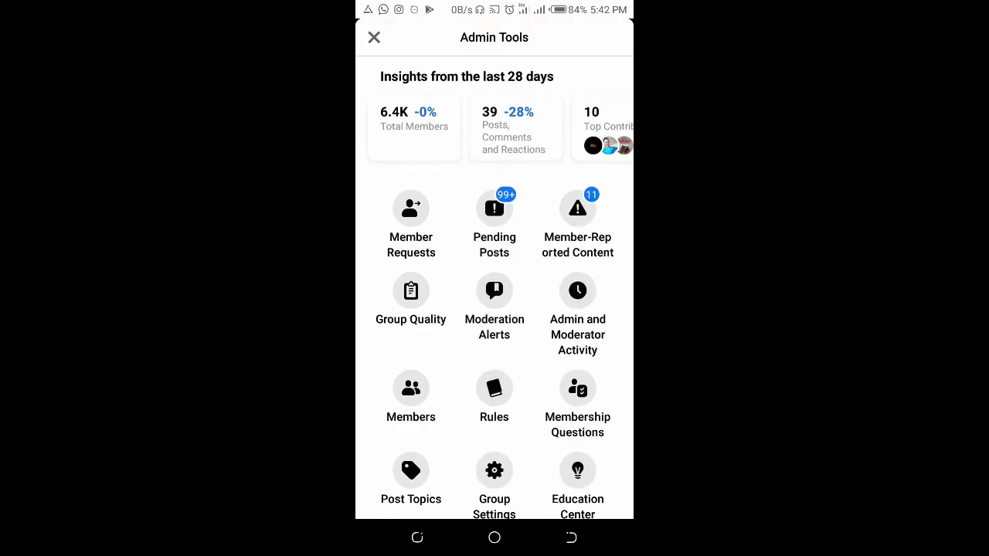
Step: Open the group's Rules and start from the 'Be Kind and Courteous' example rule
left_click(494, 398)
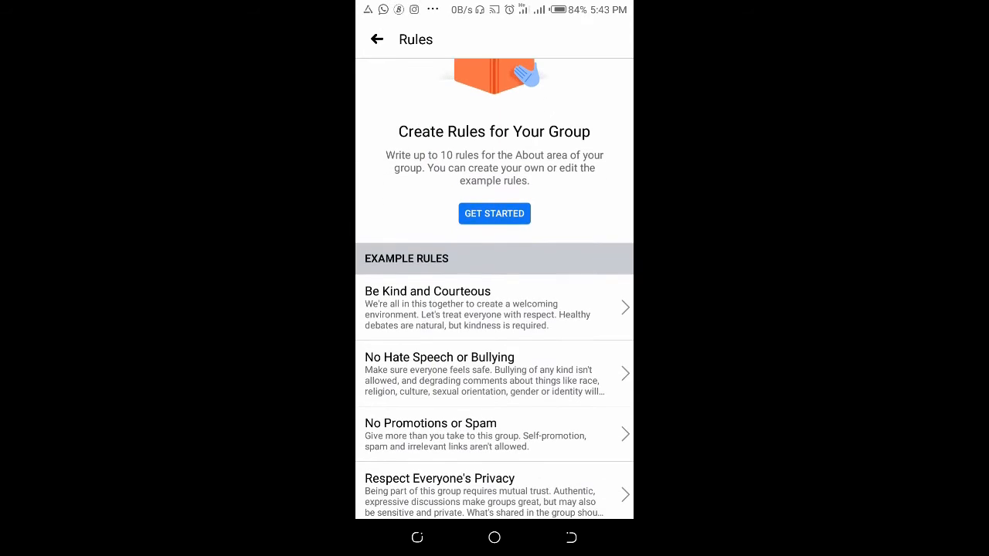
scroll("up", 3)
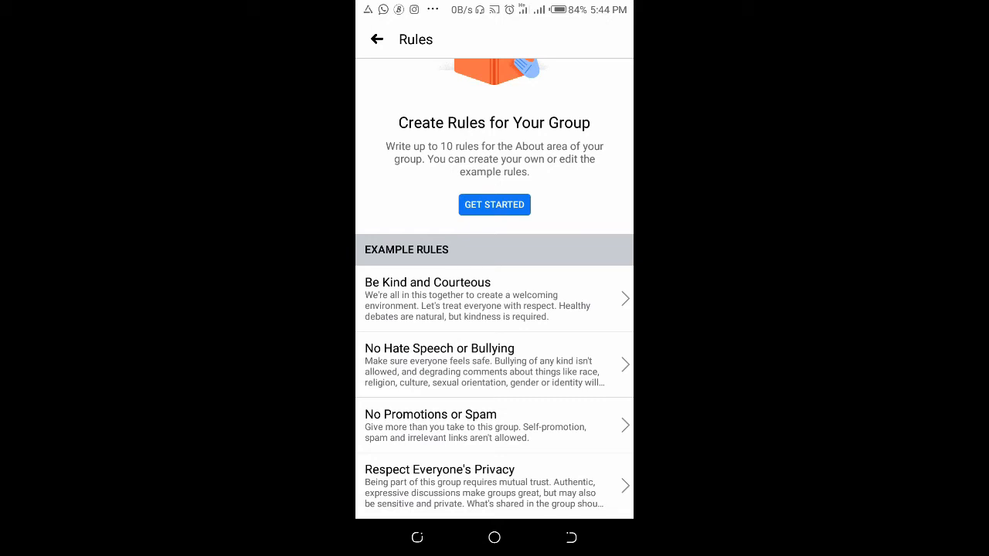
left_click(493, 299)
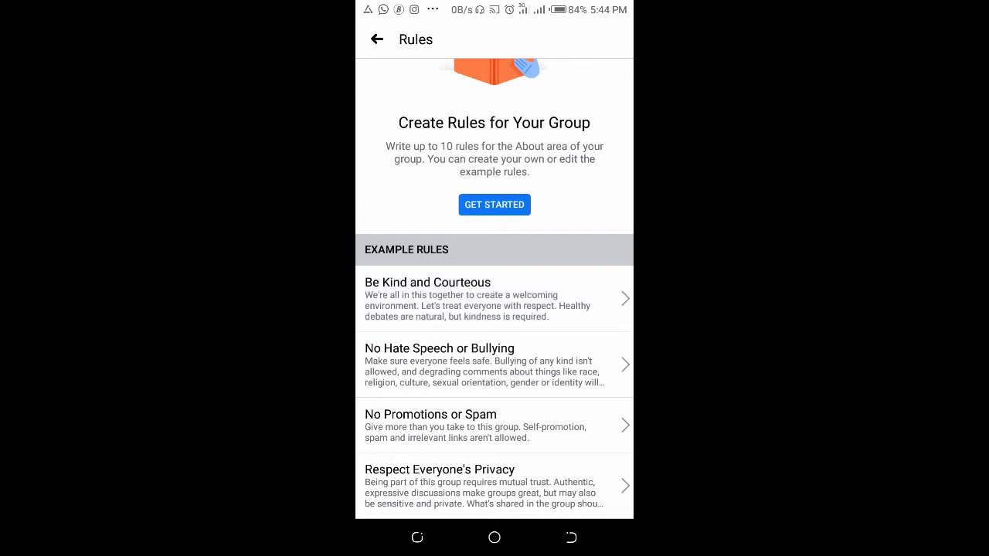
left_click(494, 299)
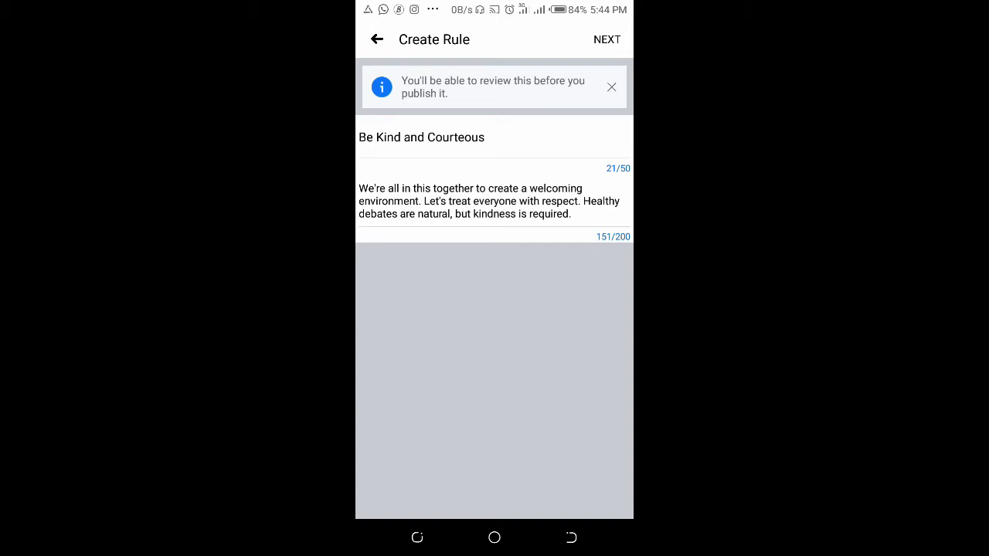
Step: Add 'Be Kind and Courteous' as rule 1, then return to Admin Tools
left_click(495, 156)
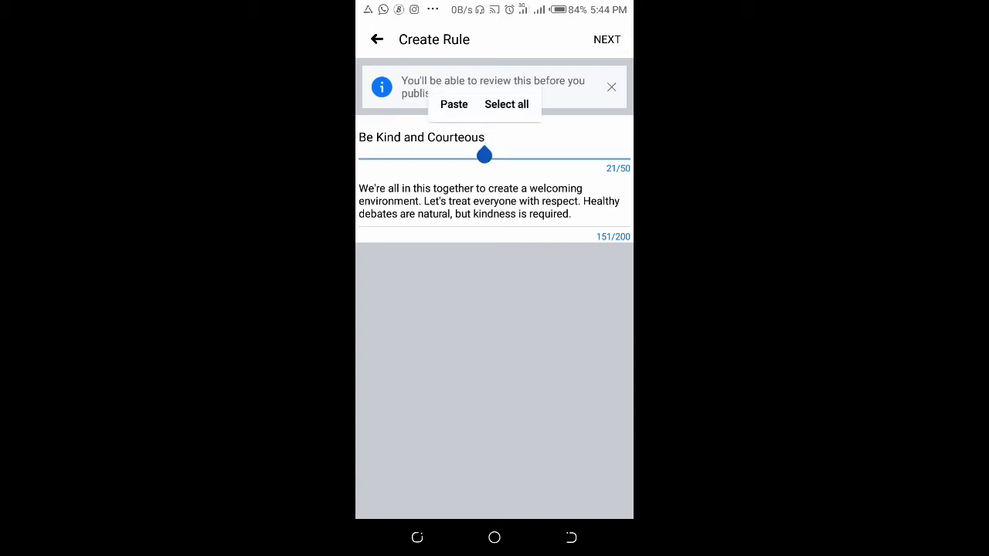
left_click(494, 201)
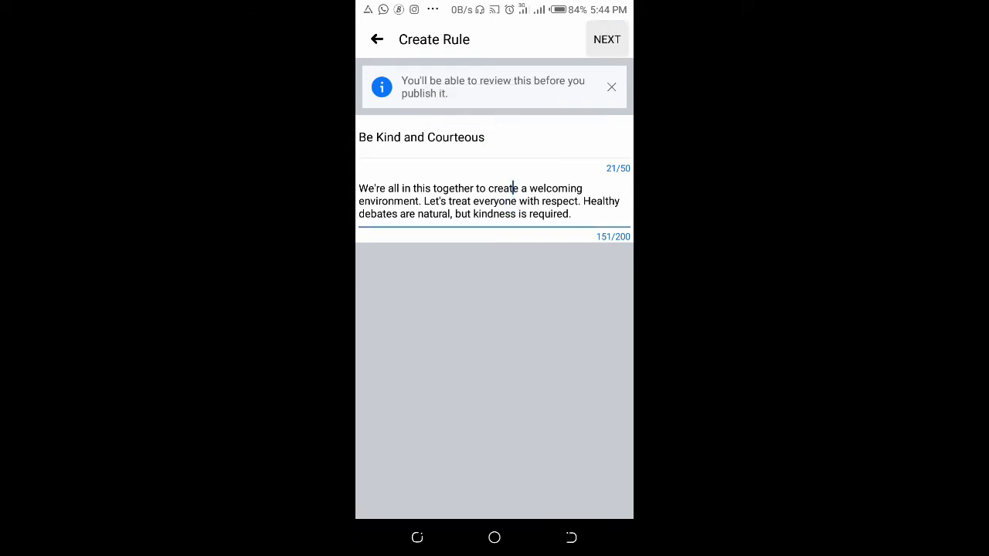
left_click(606, 39)
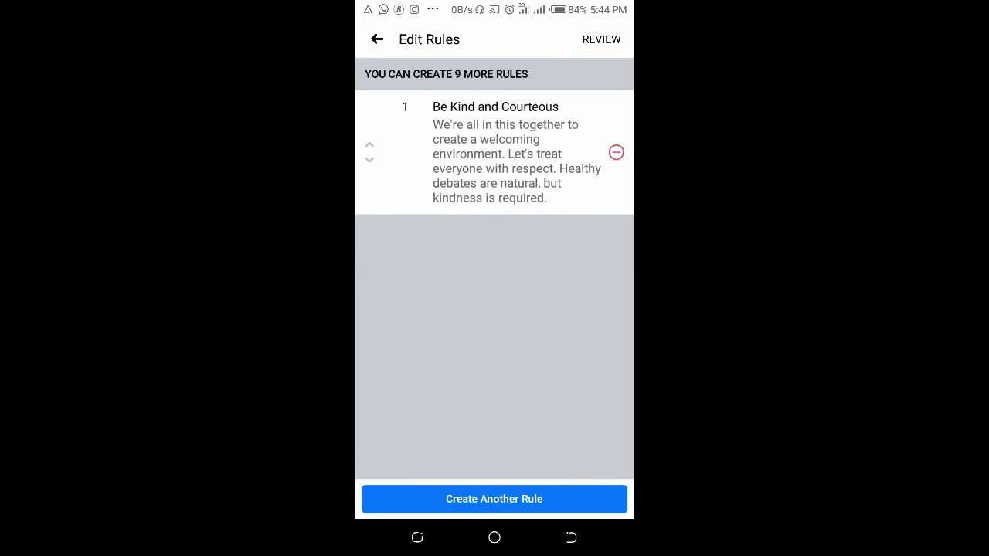
left_click(601, 40)
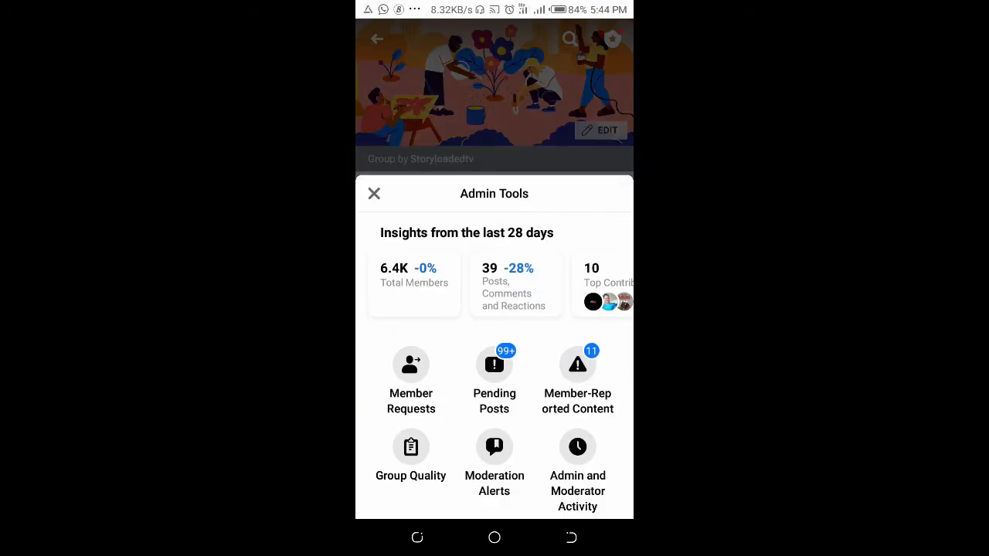
Step: Reopen the group's Rules and start a blank second rule
scroll("down", 3)
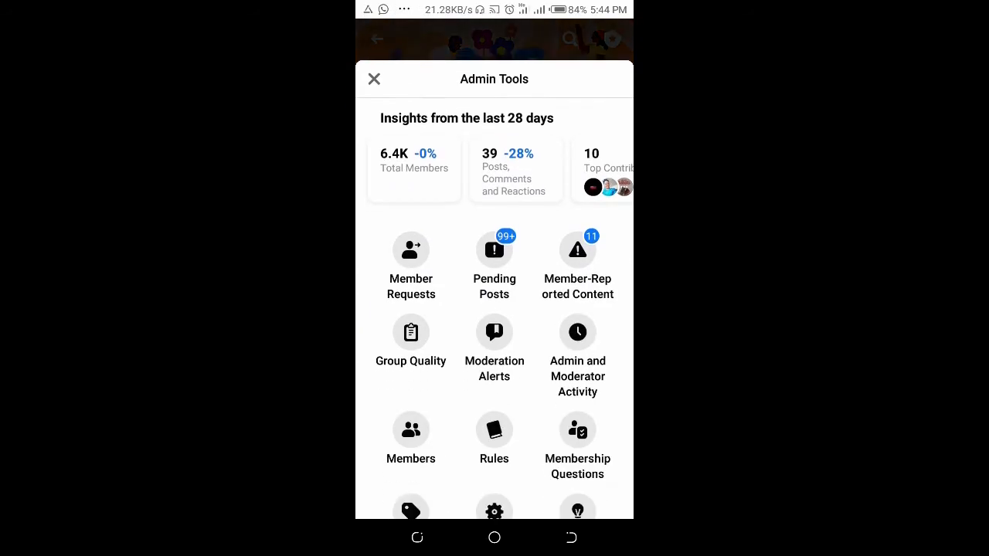
left_click(494, 440)
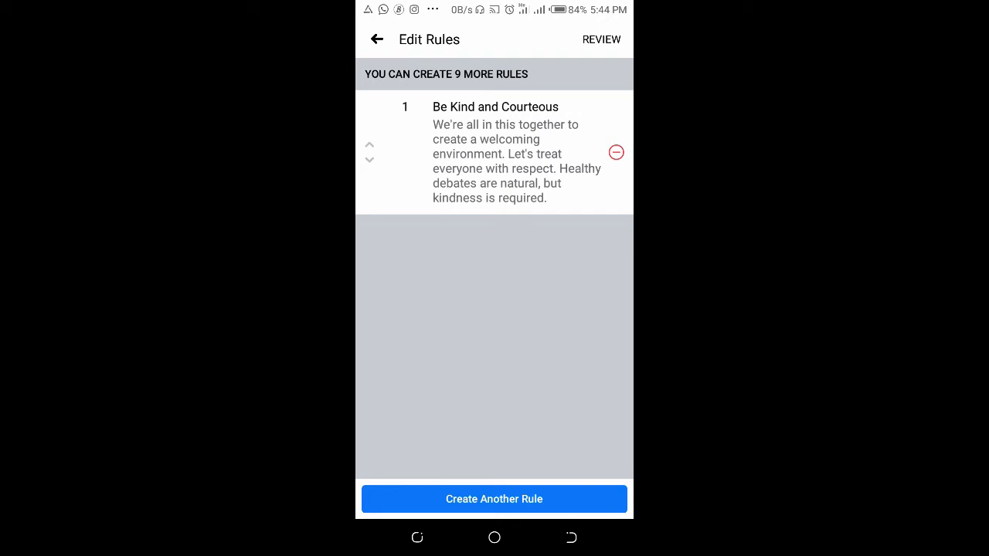
left_click(493, 498)
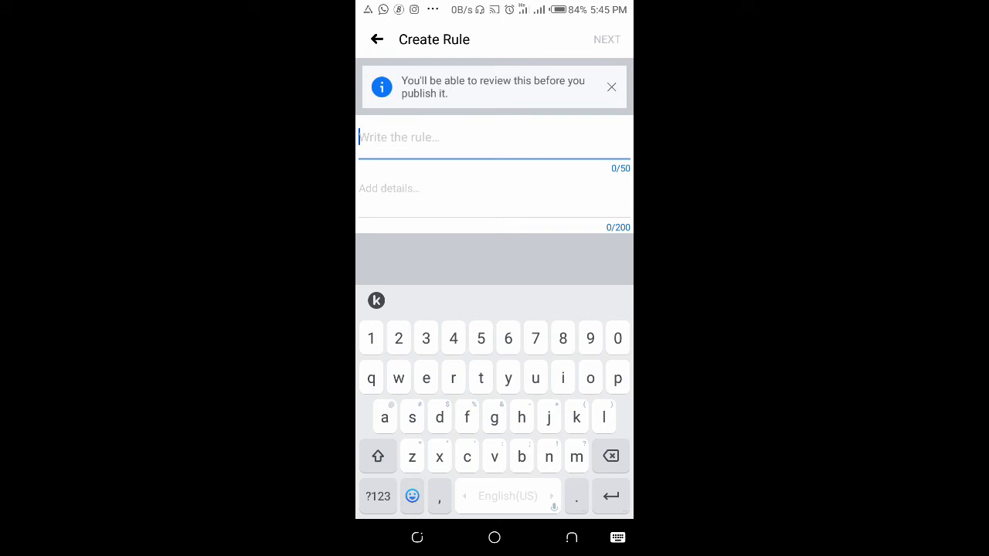
Step: Add a 'be active' rule with placeholder details and review both rules
type("a")
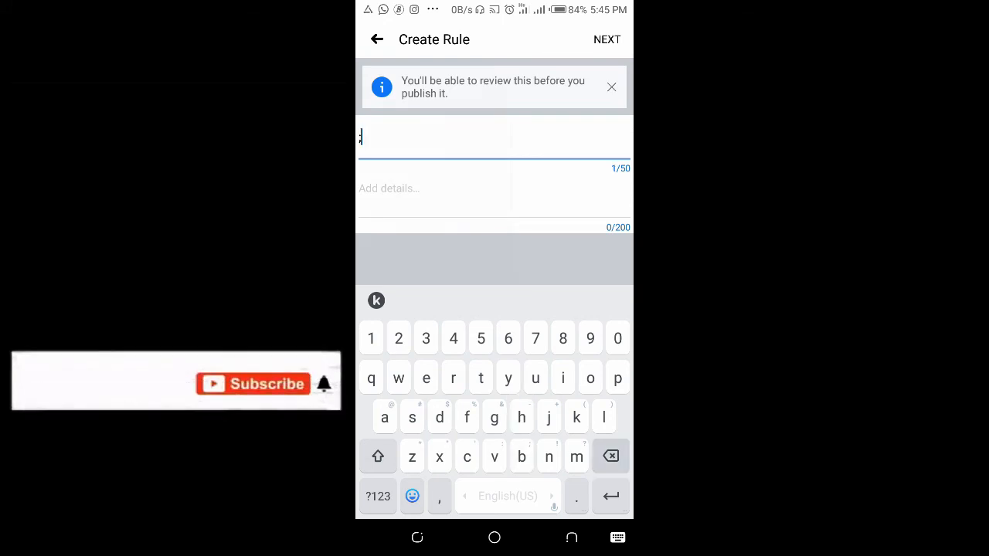
type("be active")
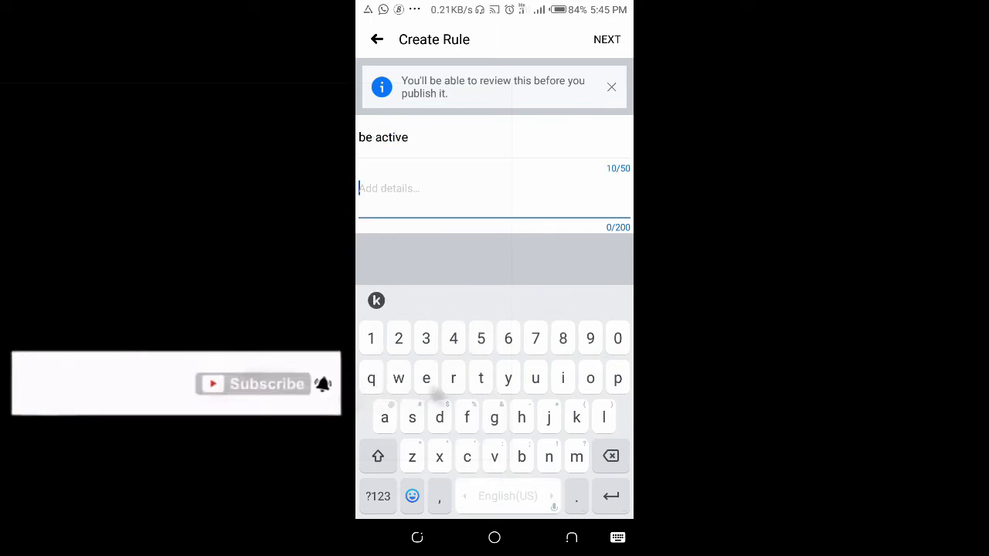
type("gshshshisk")
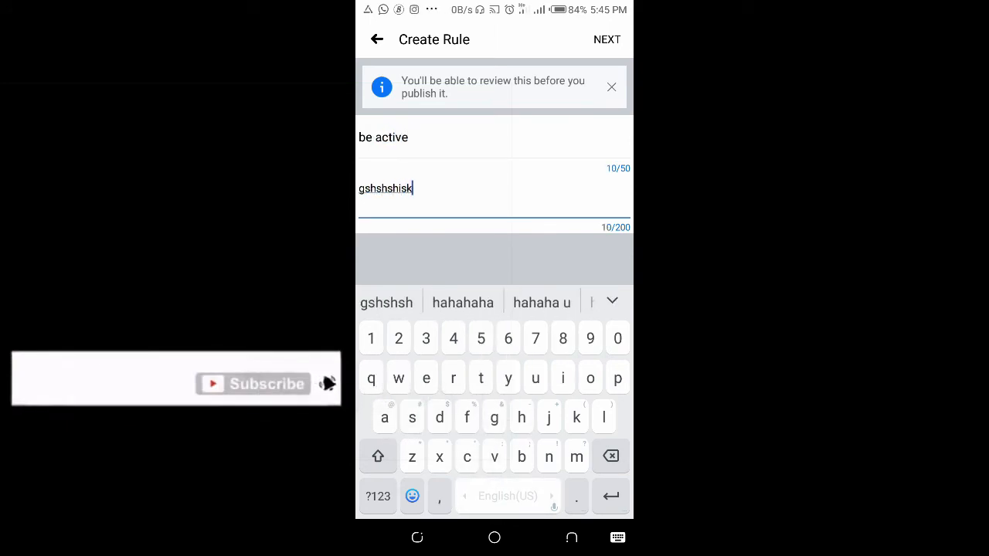
type("djs hahsbsus jsjsjsb jsjshs")
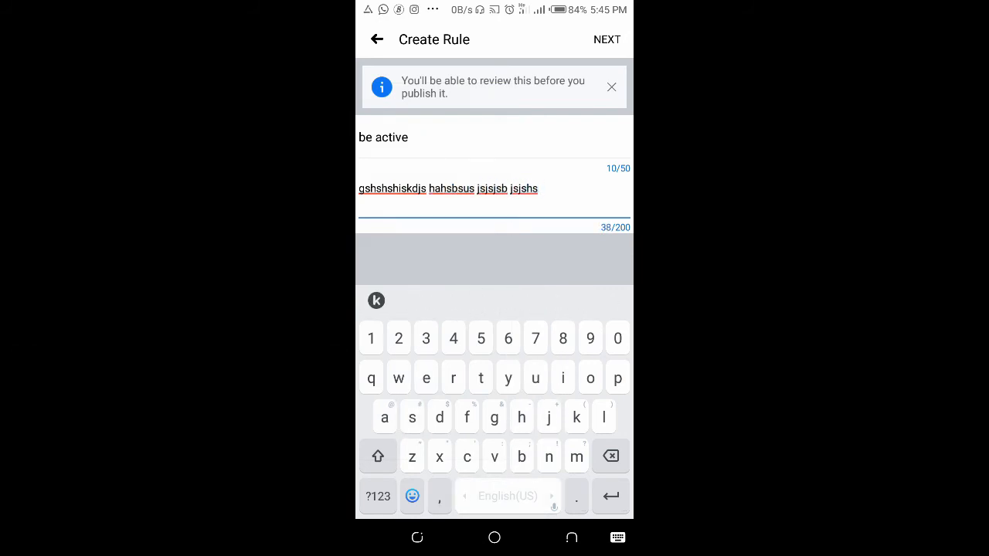
left_click(607, 40)
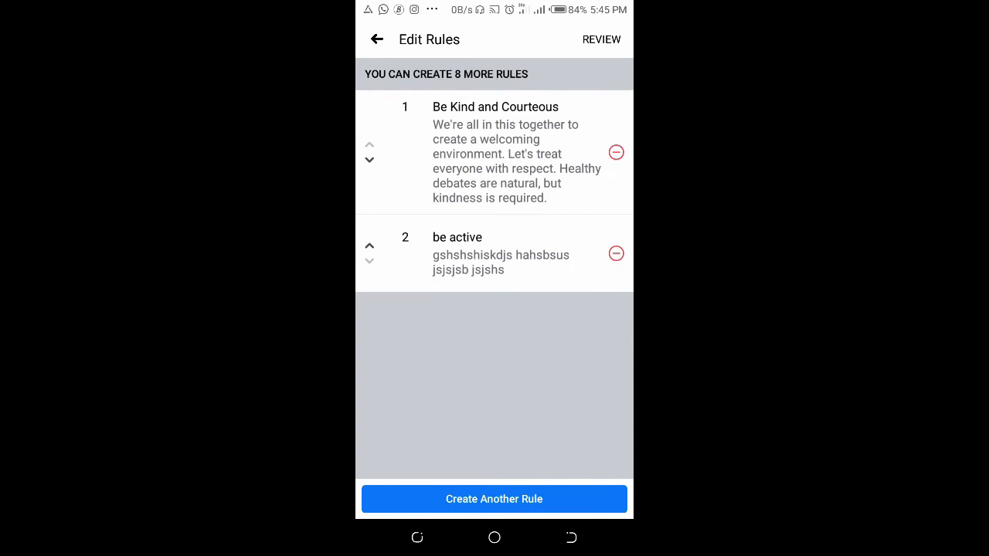
left_click(601, 39)
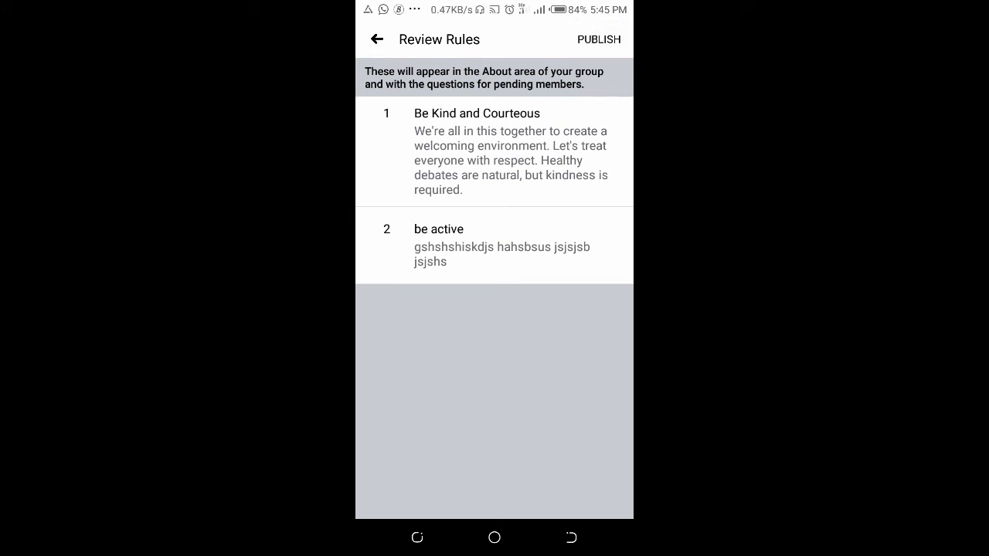
Step: Leave the Review Rules screen and return to the editable rules list
left_click(599, 38)
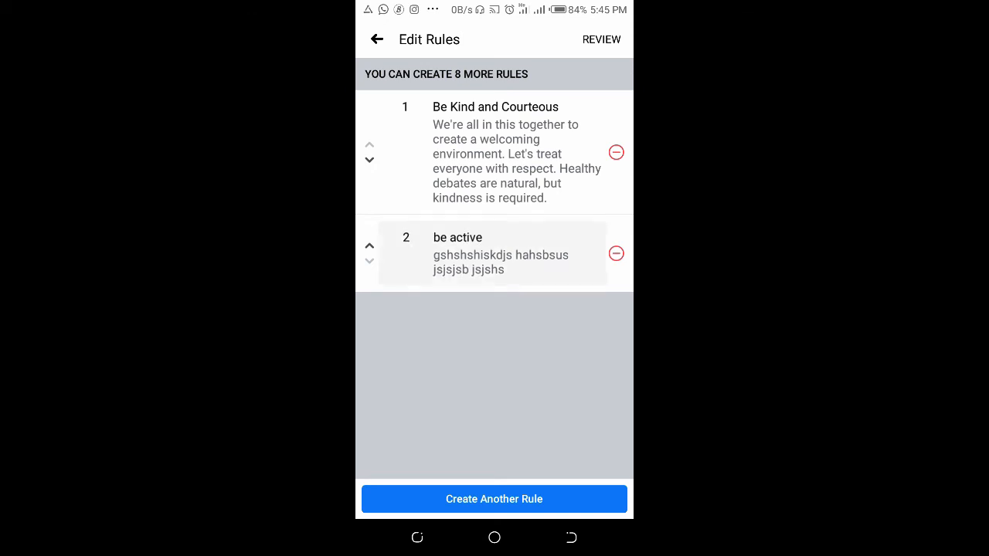
Step: Lengthen the 'be active' rule's details with extra placeholder text and save it
left_click(494, 253)
type("hshshsh hshshs ")
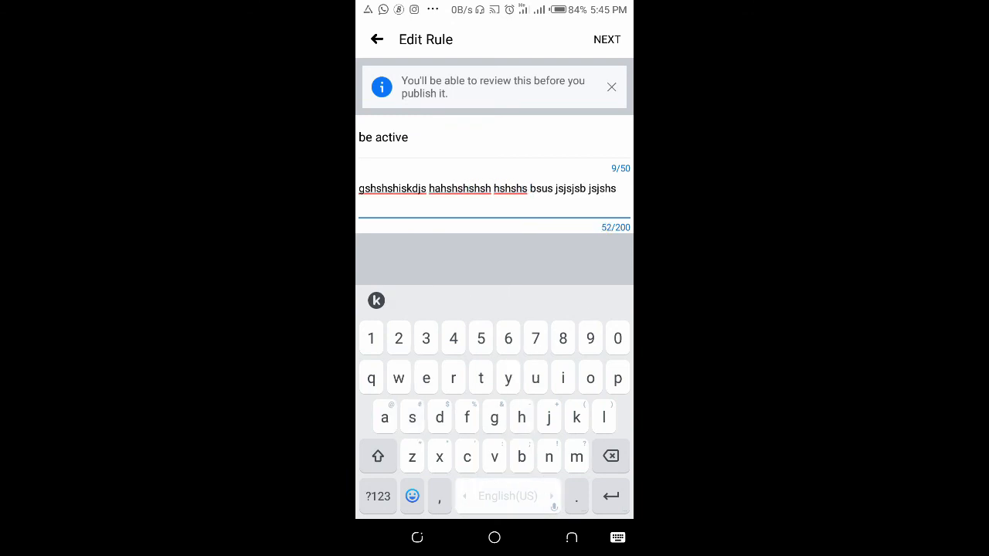
left_click(606, 39)
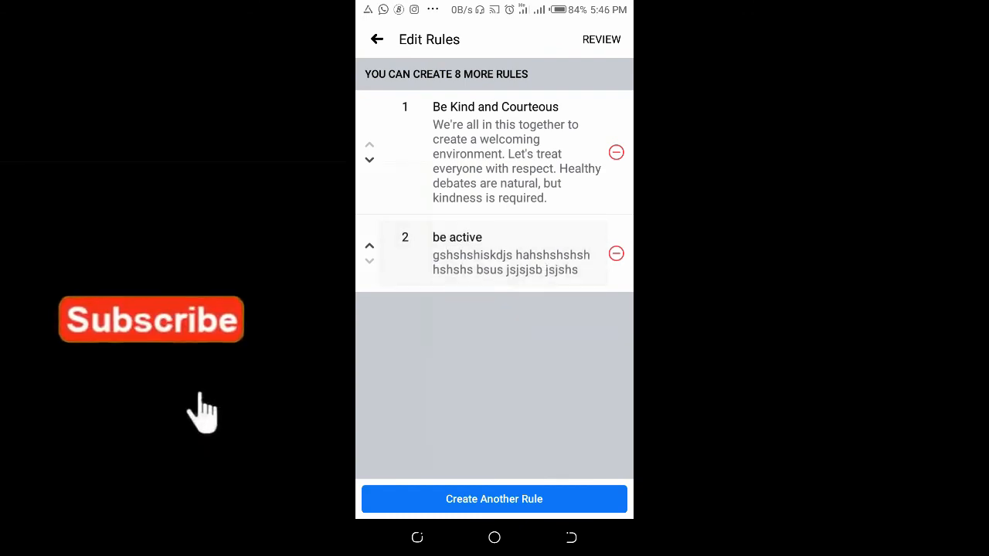
left_click(494, 253)
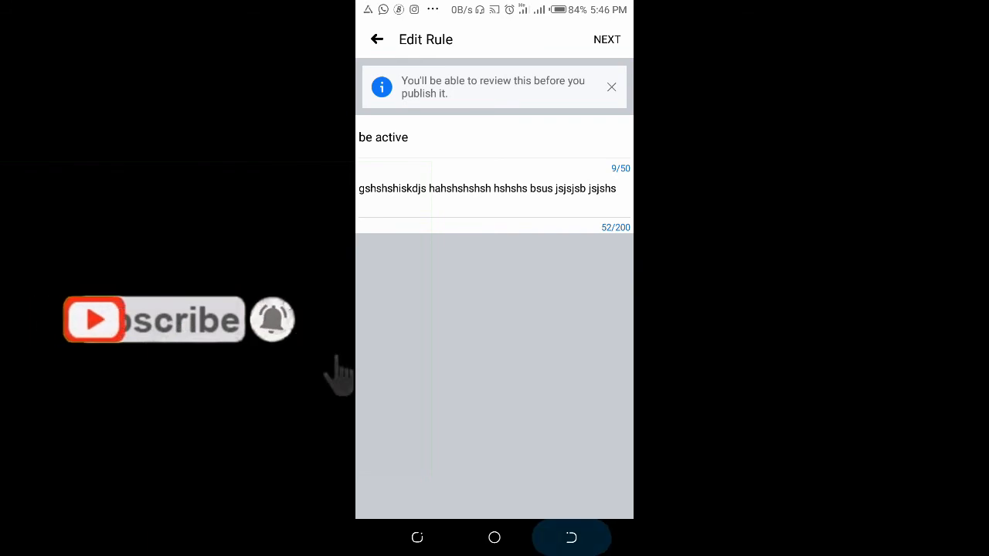
left_click(608, 39)
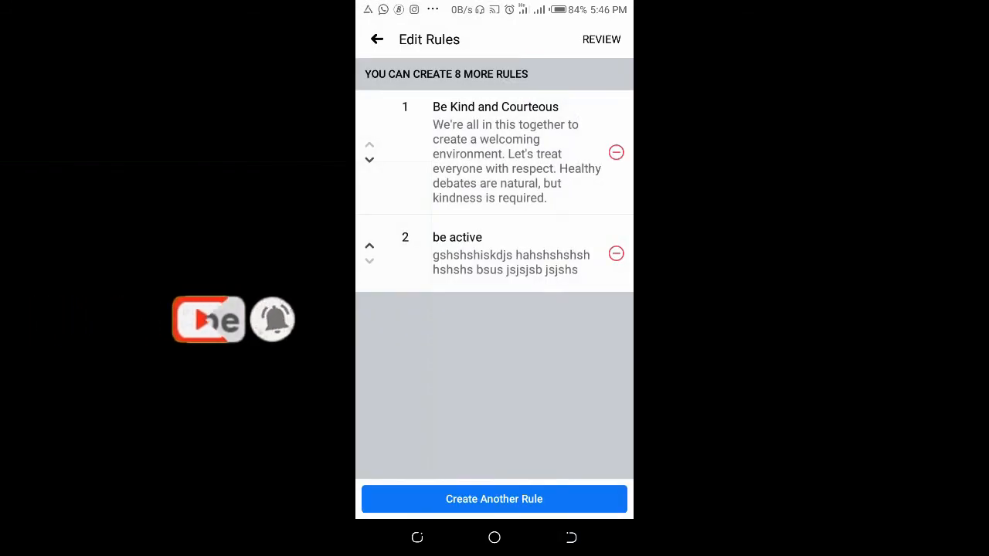